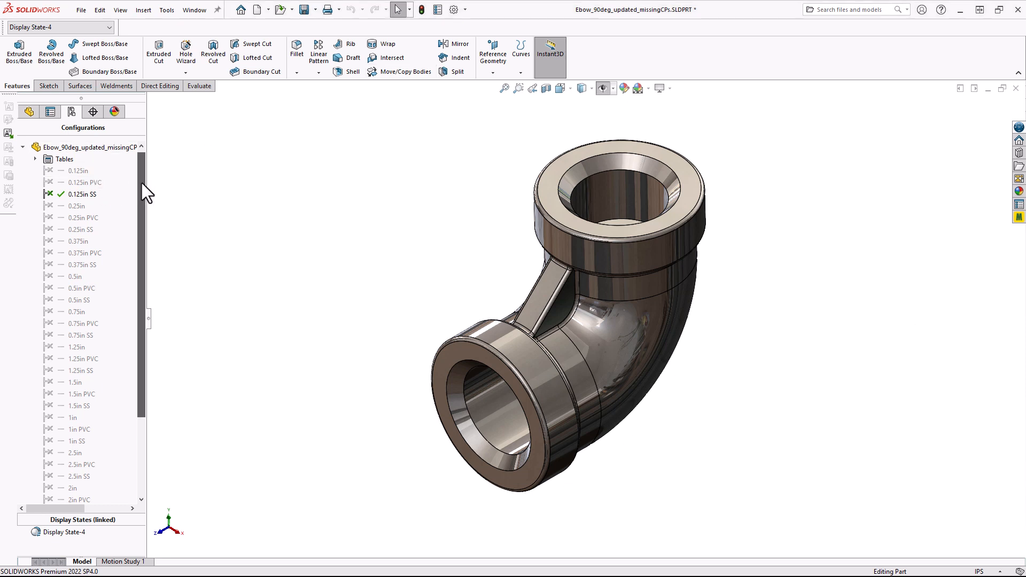
Activate the 3in configuration from the ConfigurationManager.
scroll(down, 3)
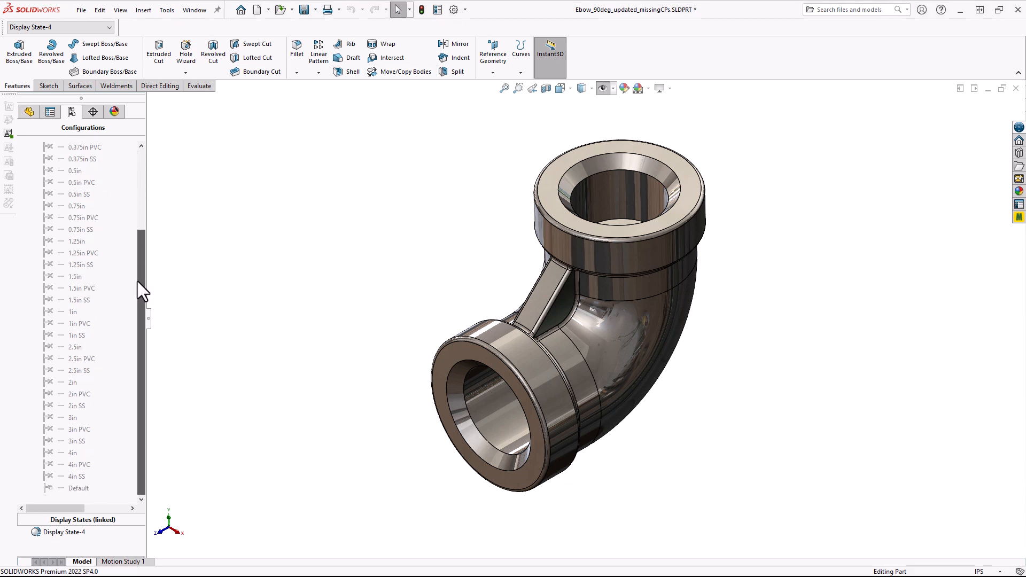
click(77, 406)
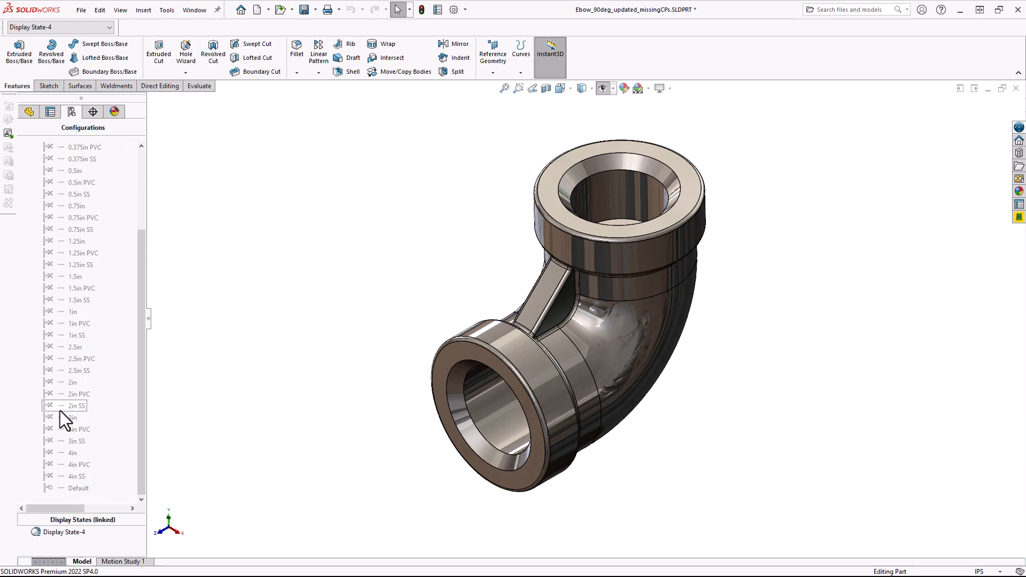
double_click(72, 418)
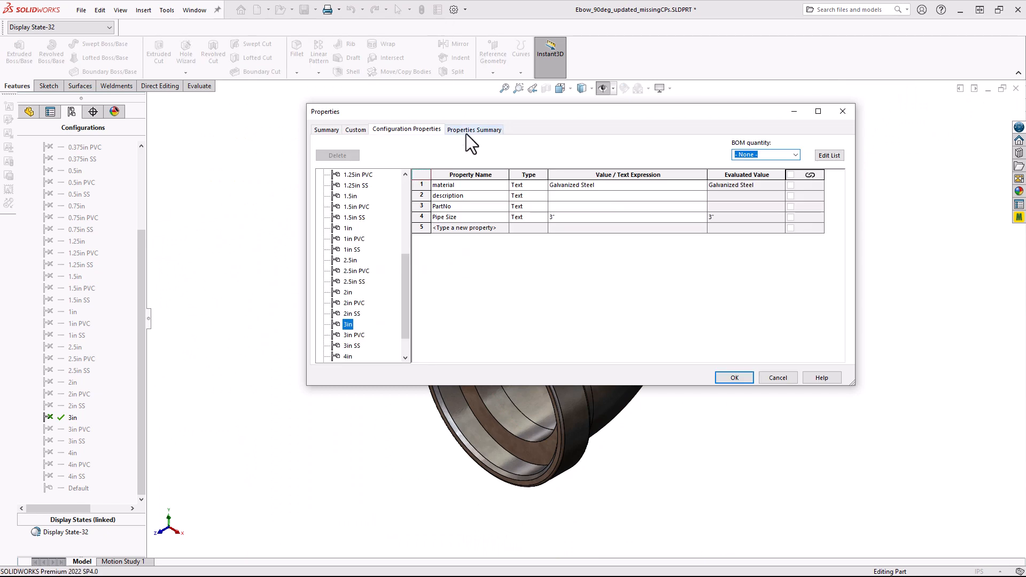
Review the 0.25in configuration's properties, then summarize description values across all configurations.
click(474, 129)
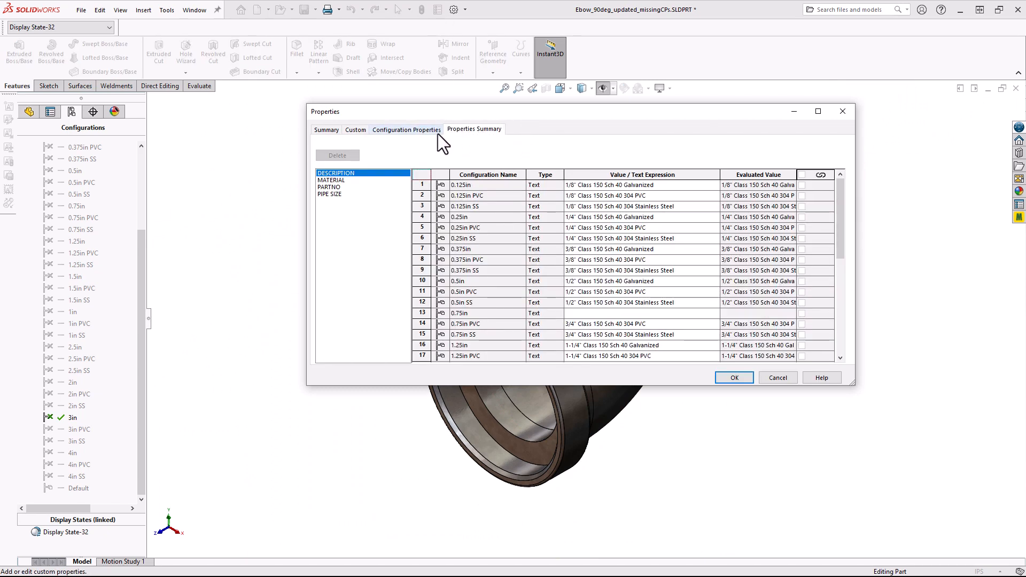
mouse_move(417, 139)
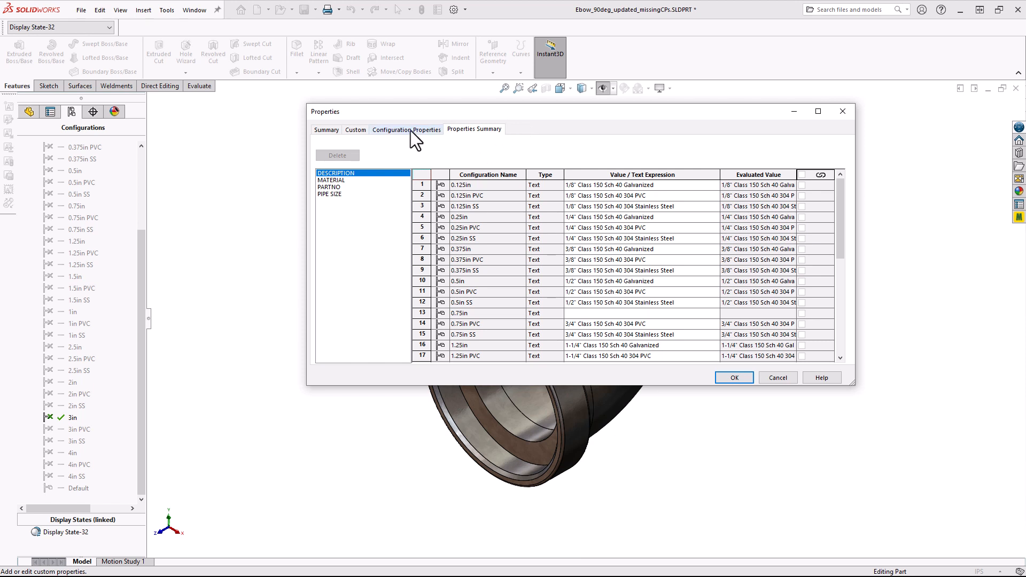
click(407, 130)
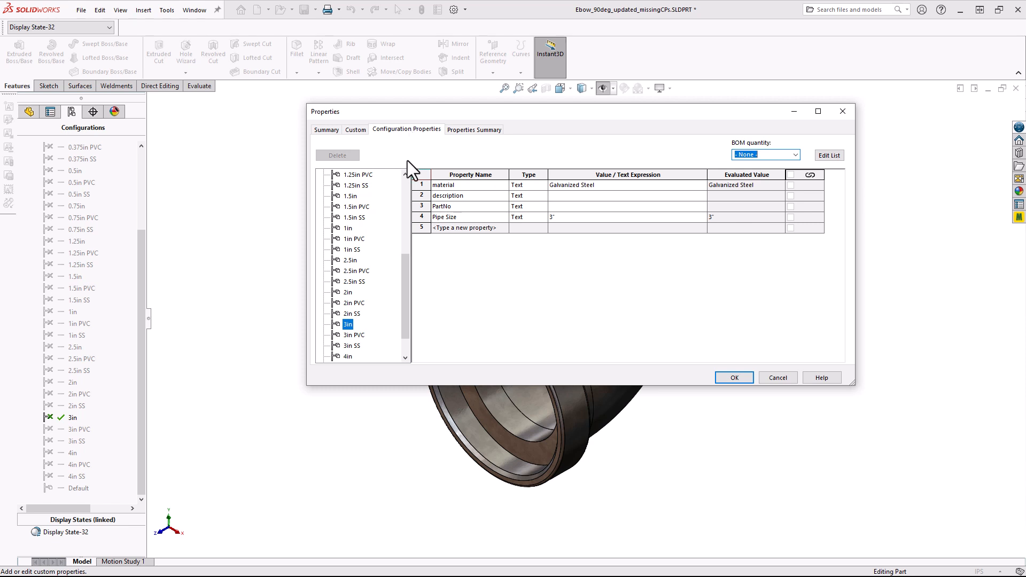
click(352, 206)
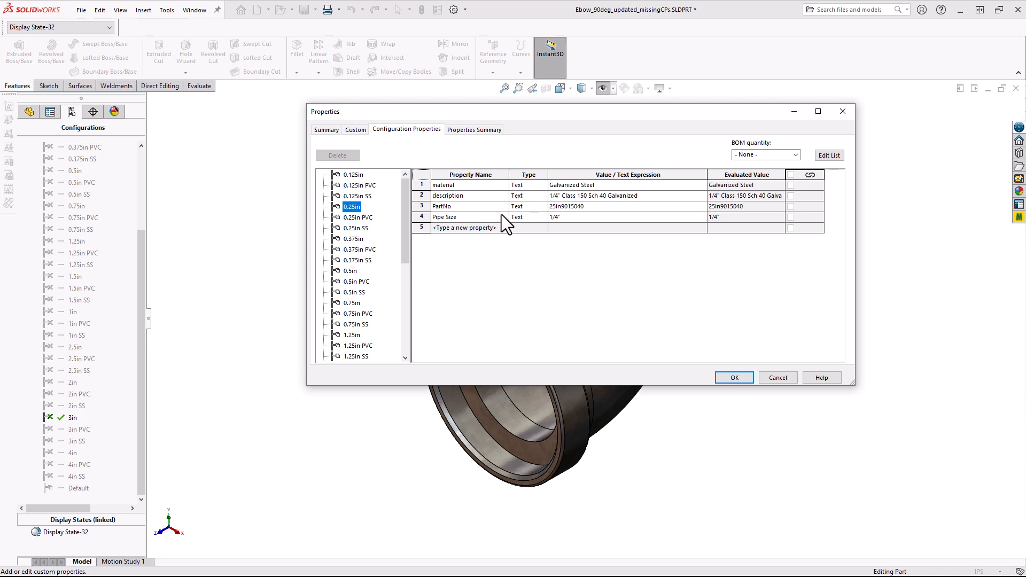
click(474, 130)
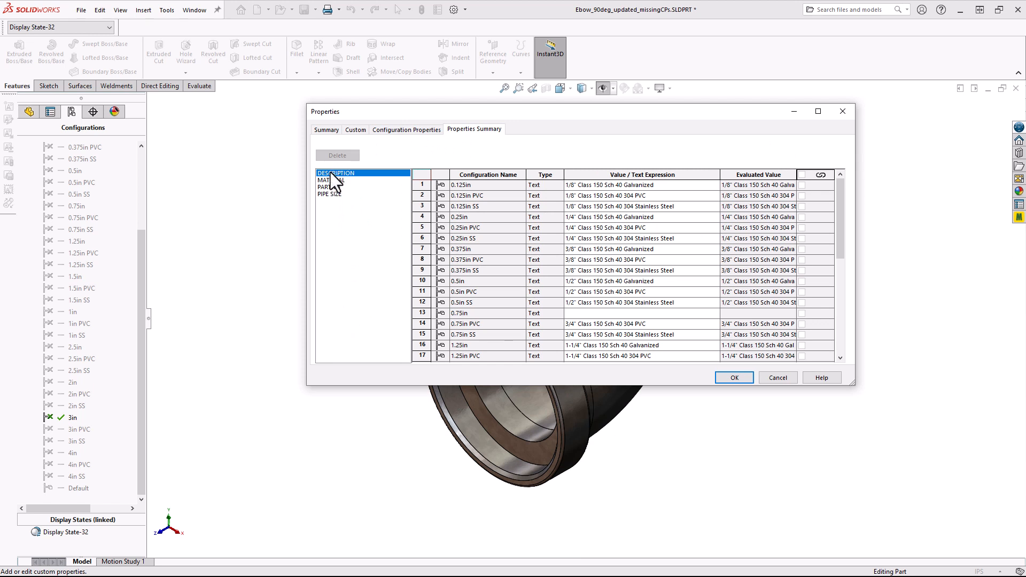
Enter description 3" Class 150 Sch 40 Galvanized for the 3in row, then summarize MATERIAL values.
scroll(down, 3)
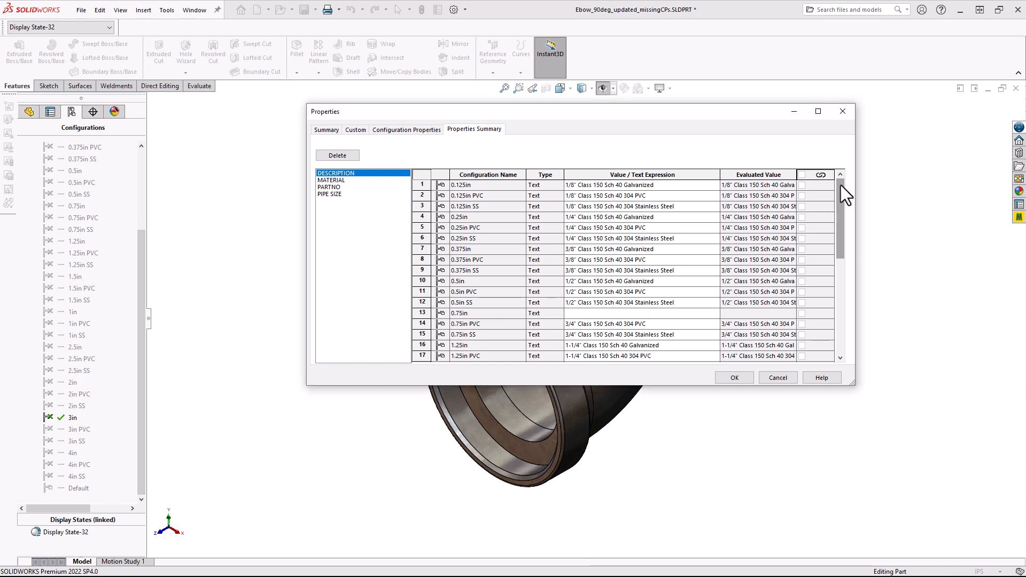
scroll(down, 3)
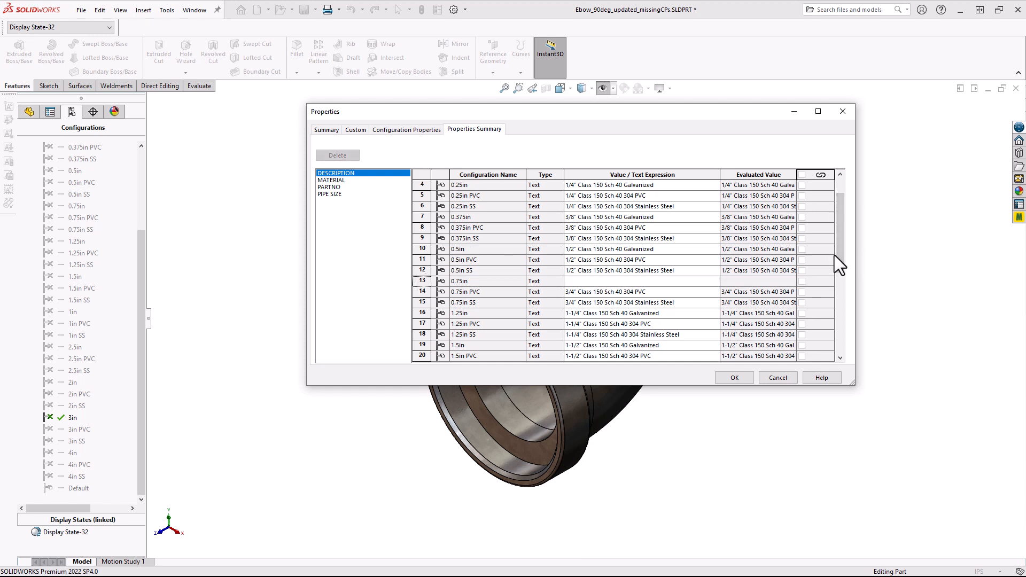
scroll(down, 3)
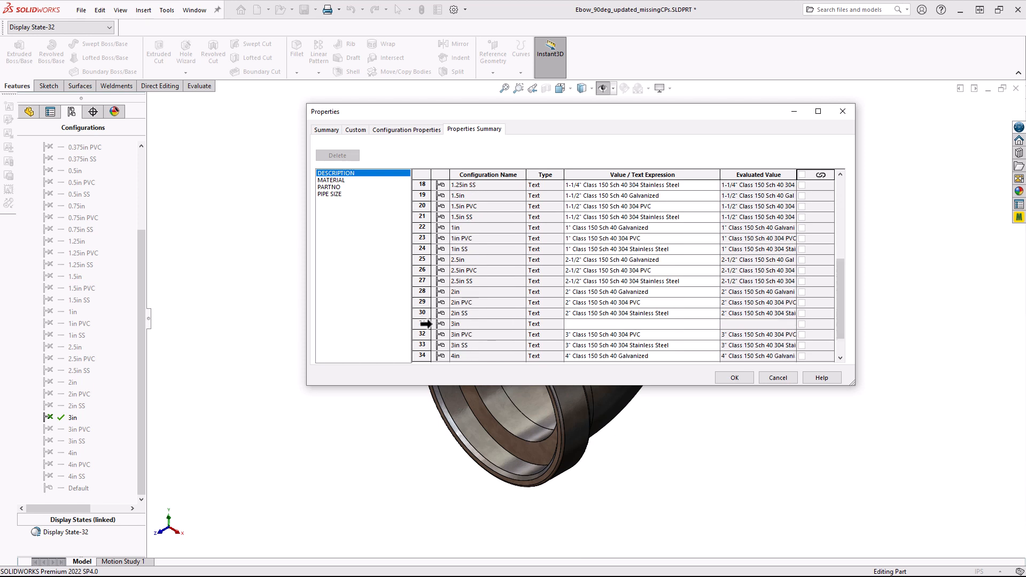
click(422, 324)
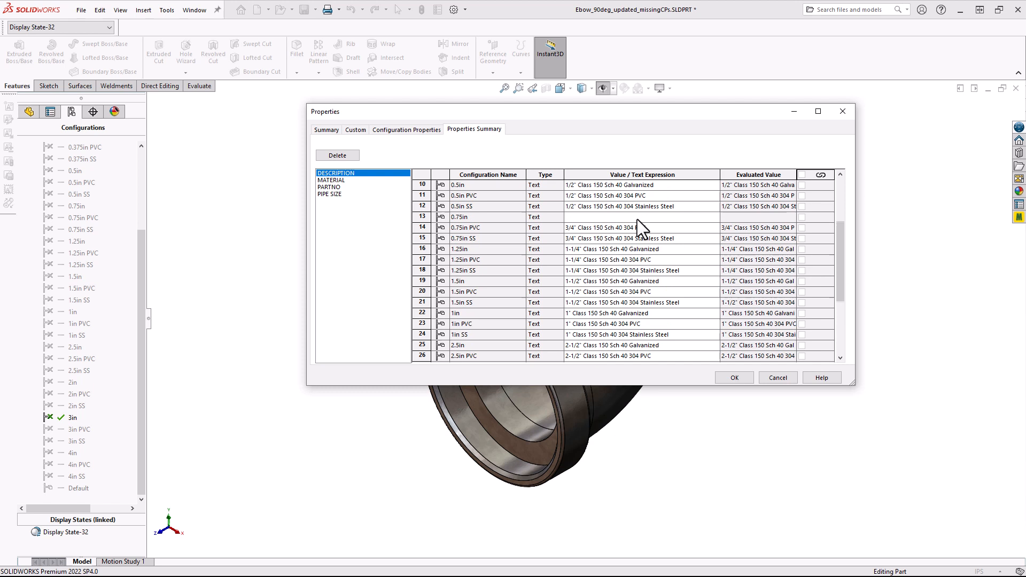
click(635, 217)
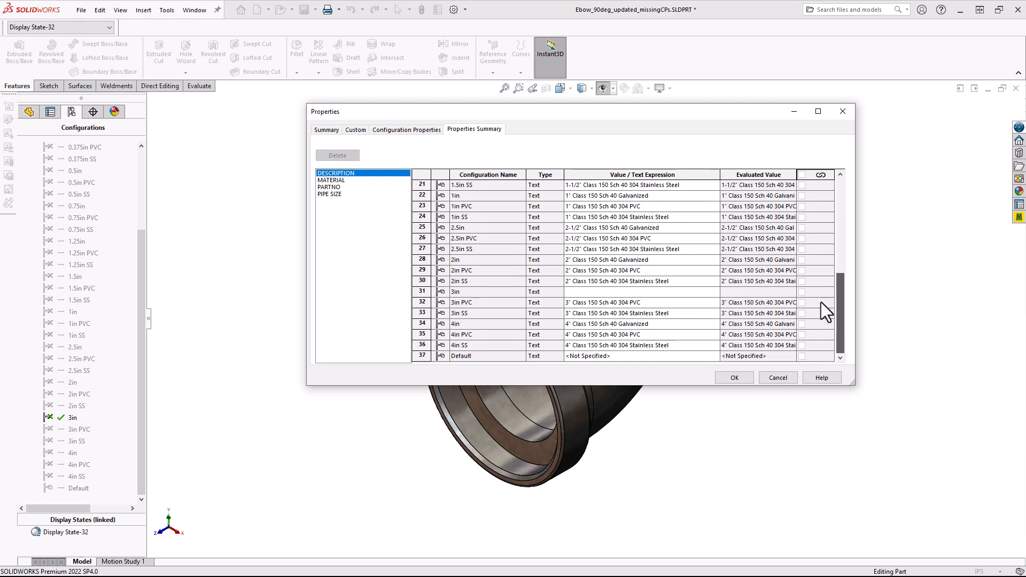
click(628, 292)
text(3" Class 150 Sch 40 Galvanized)
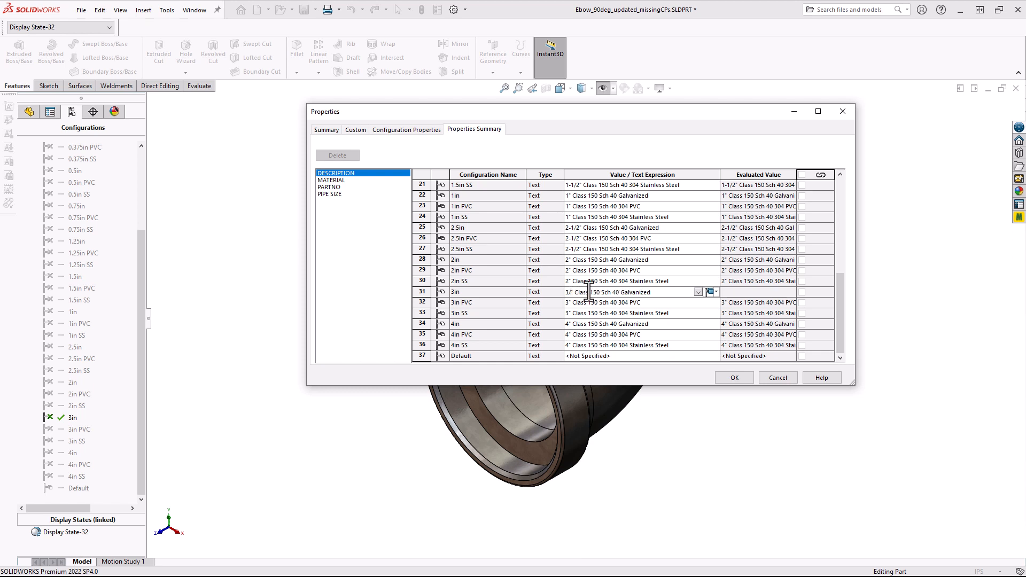
click(330, 180)
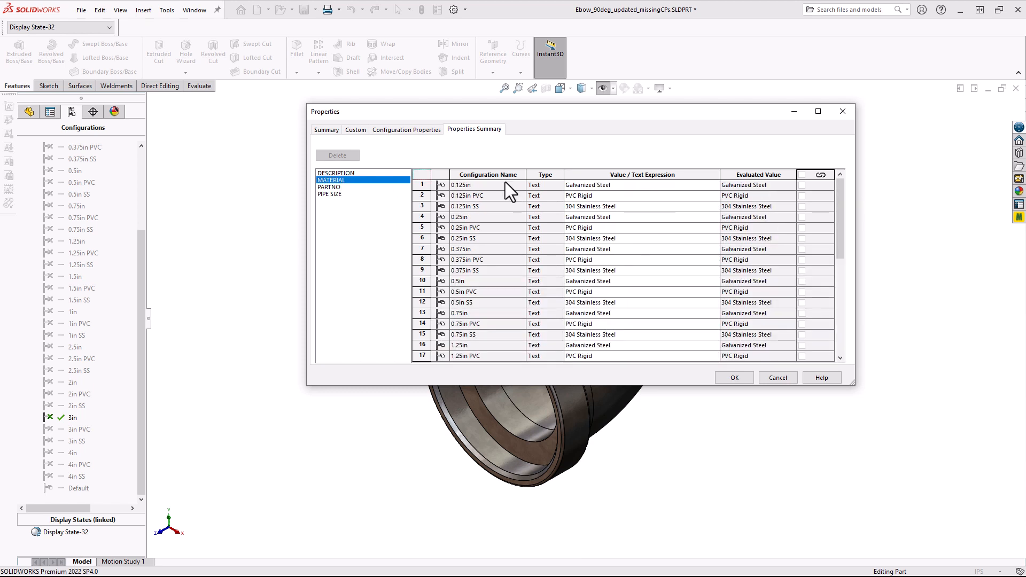
Enter PartNo 3in9015040 for the 3in configuration, then summarize PIPE SIZE values.
scroll(down, 3)
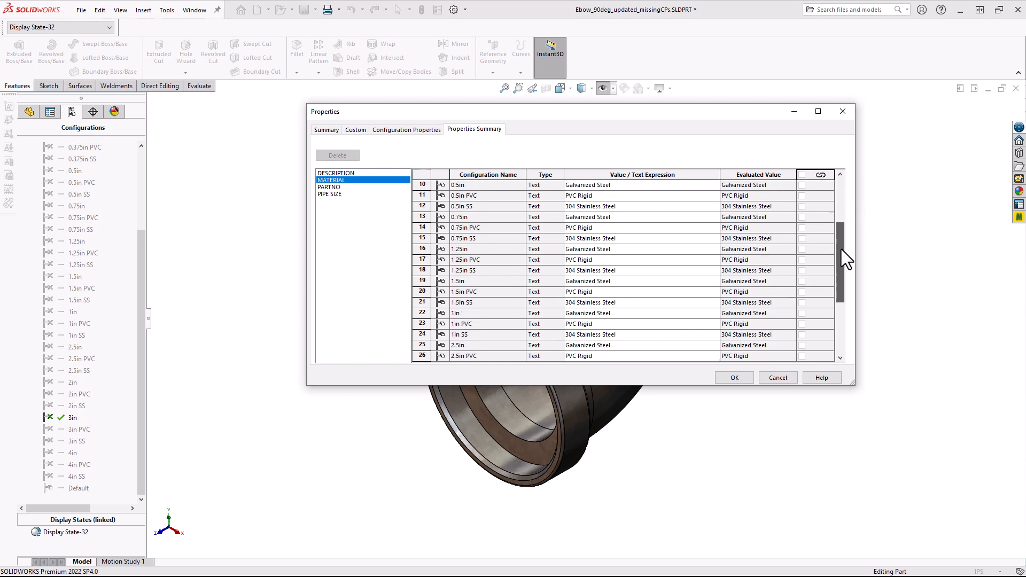
scroll(down, 3)
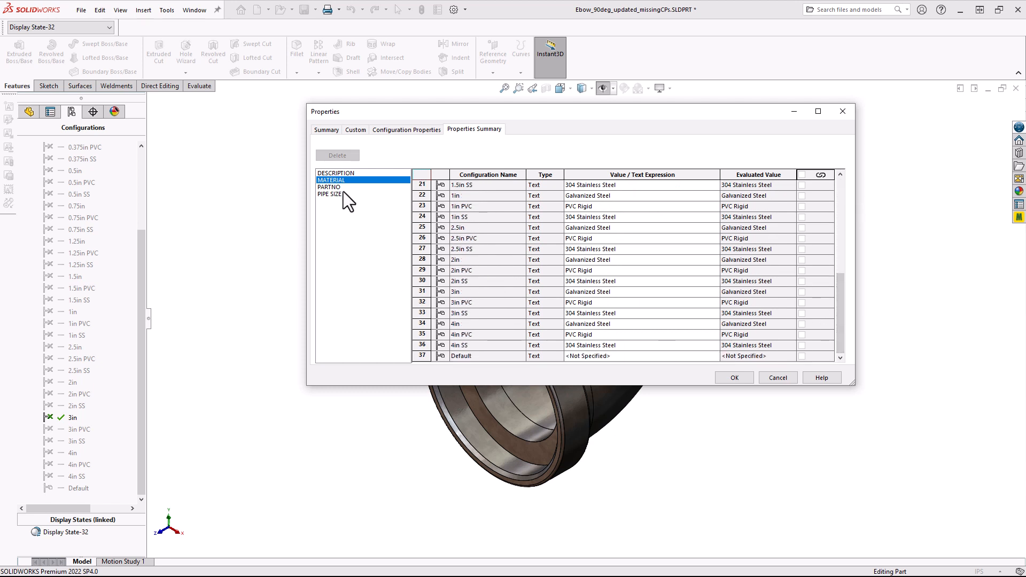
click(329, 186)
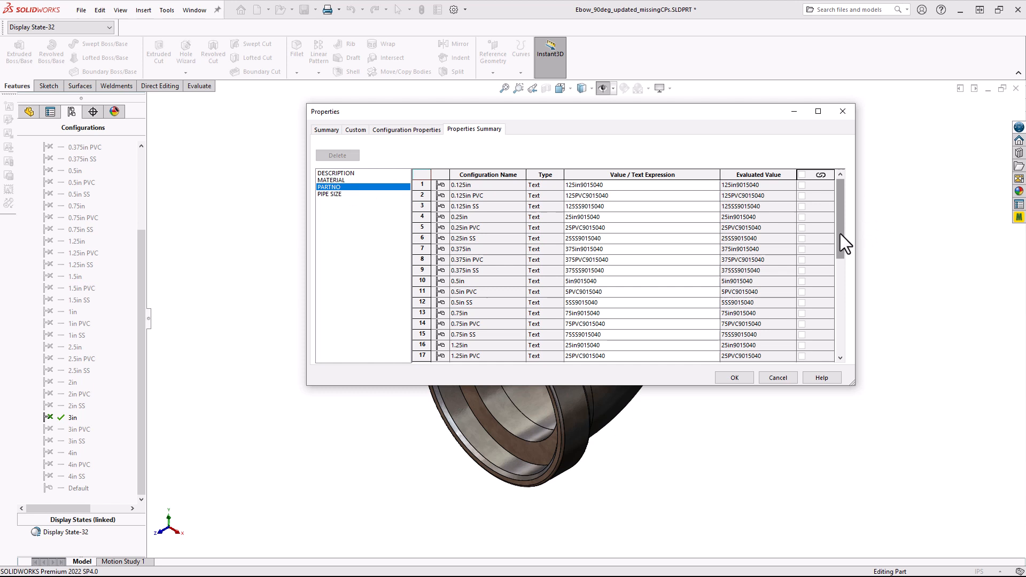
scroll(down, 3)
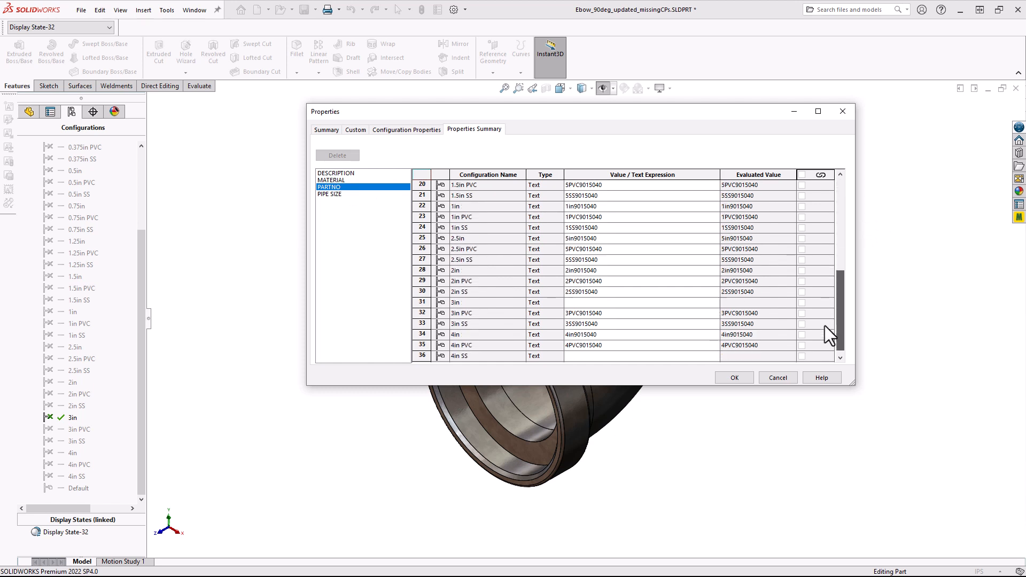
scroll(down, 3)
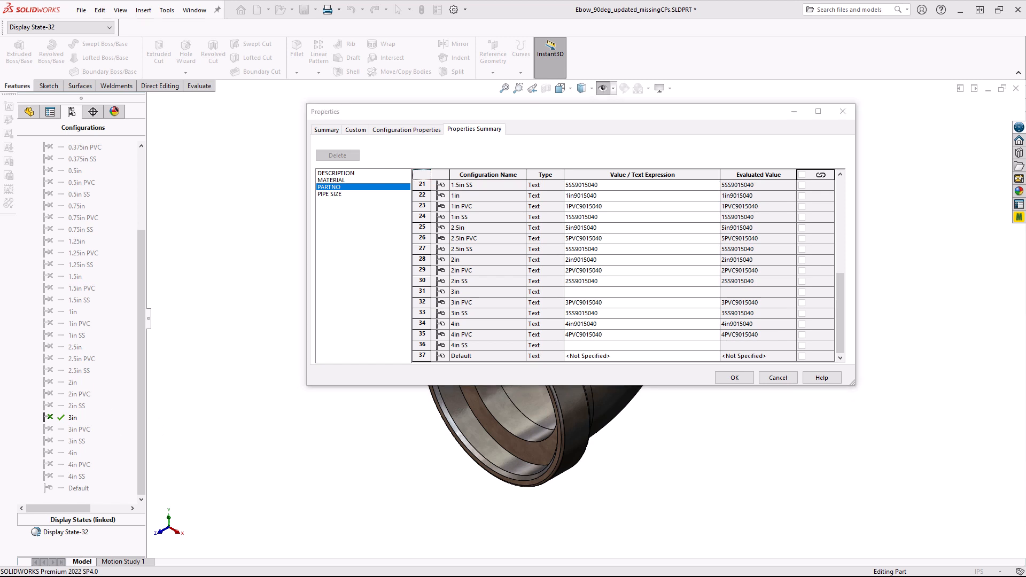
click(635, 291)
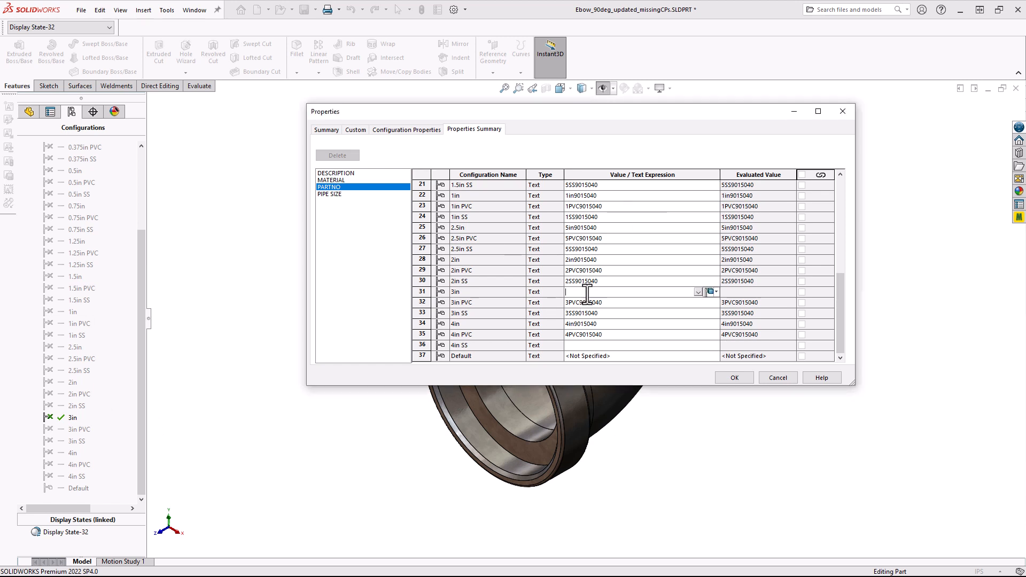
text(3in9015040)
click(643, 345)
text(4SS9015040)
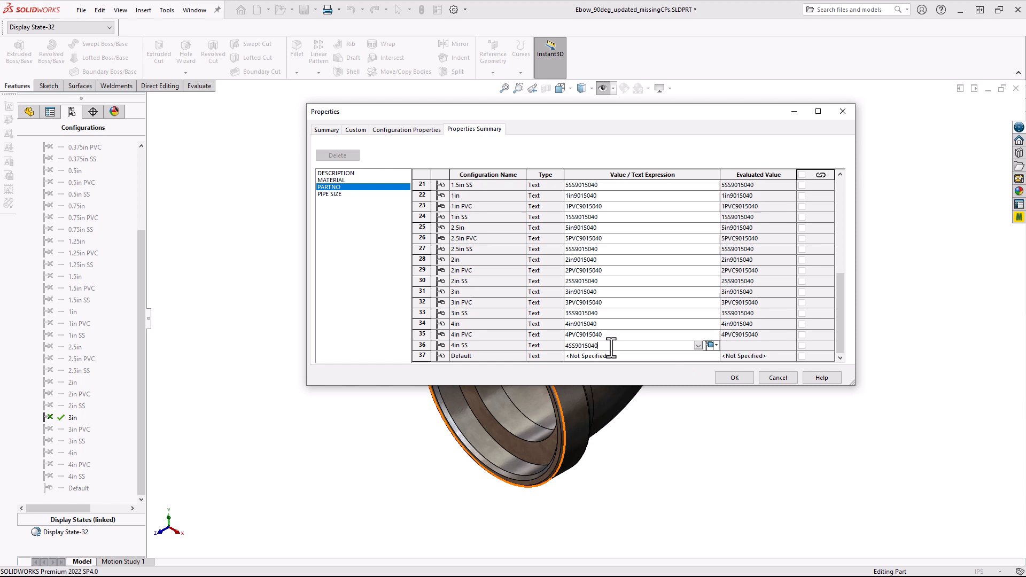
click(330, 193)
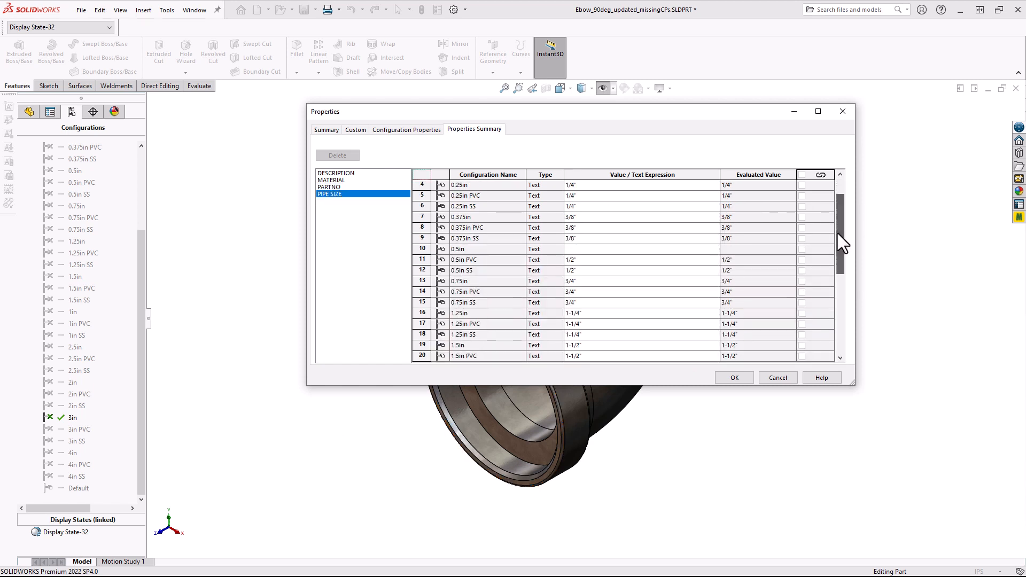
Set the 0.5in configuration's Pipe Size to 1/2" and apply the property changes.
click(635, 249)
text(1/2")
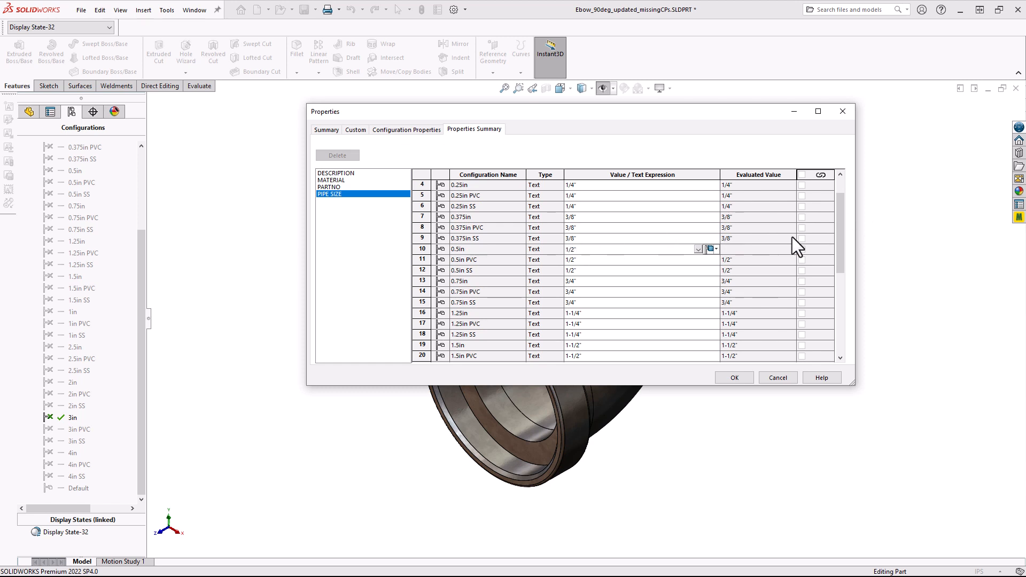
scroll(down, 3)
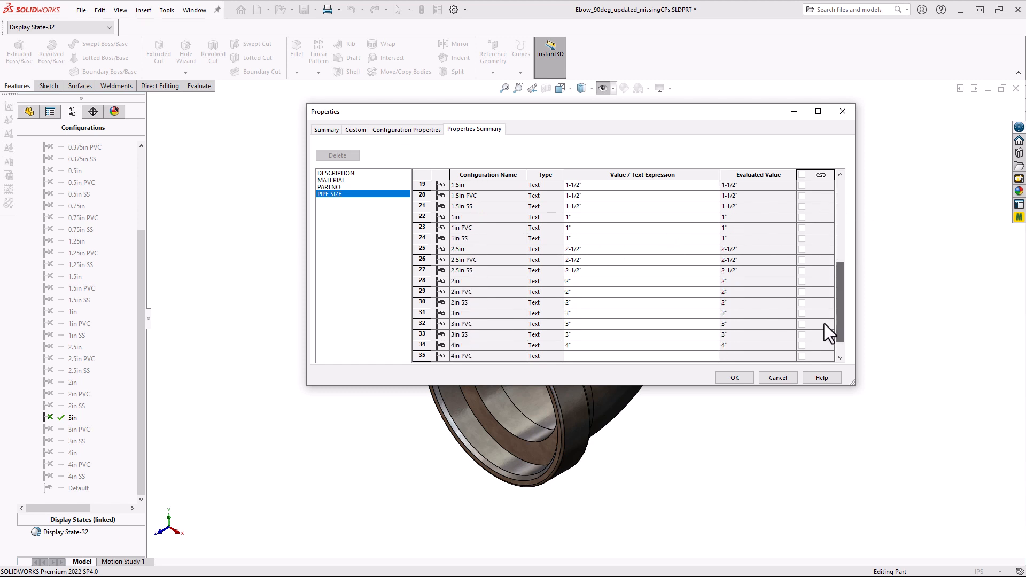
scroll(down, 3)
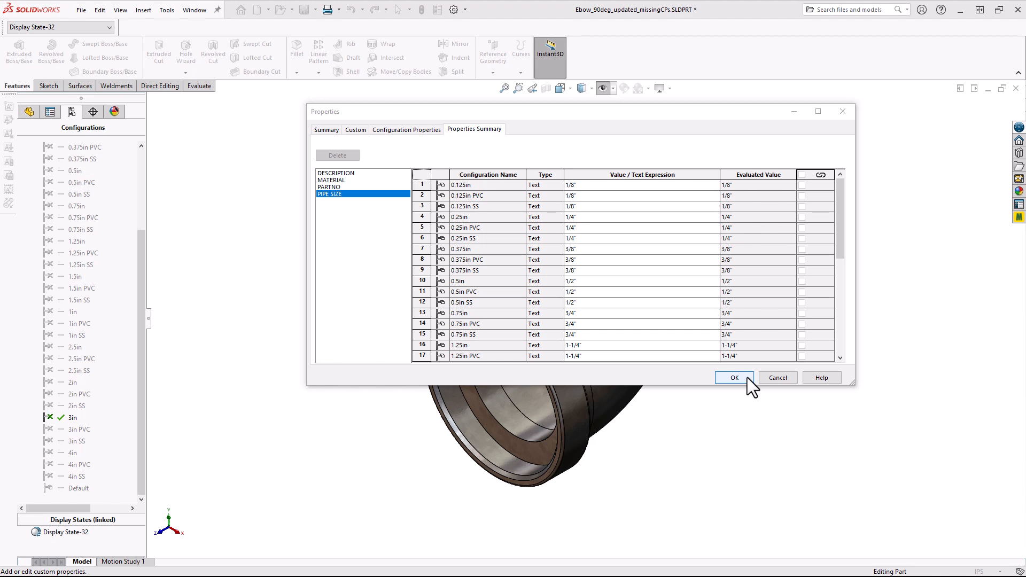
click(733, 378)
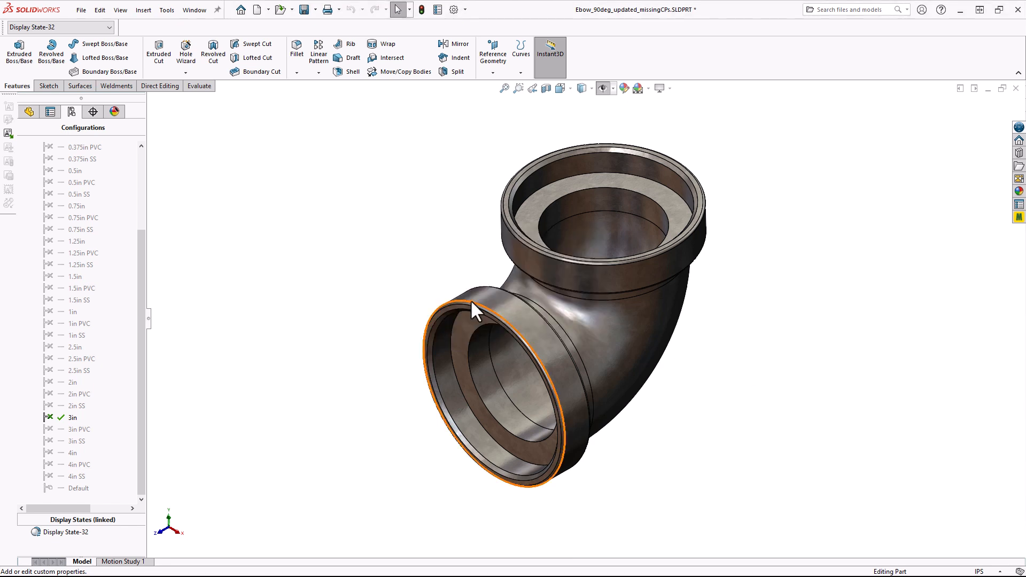
mouse_move(475, 310)
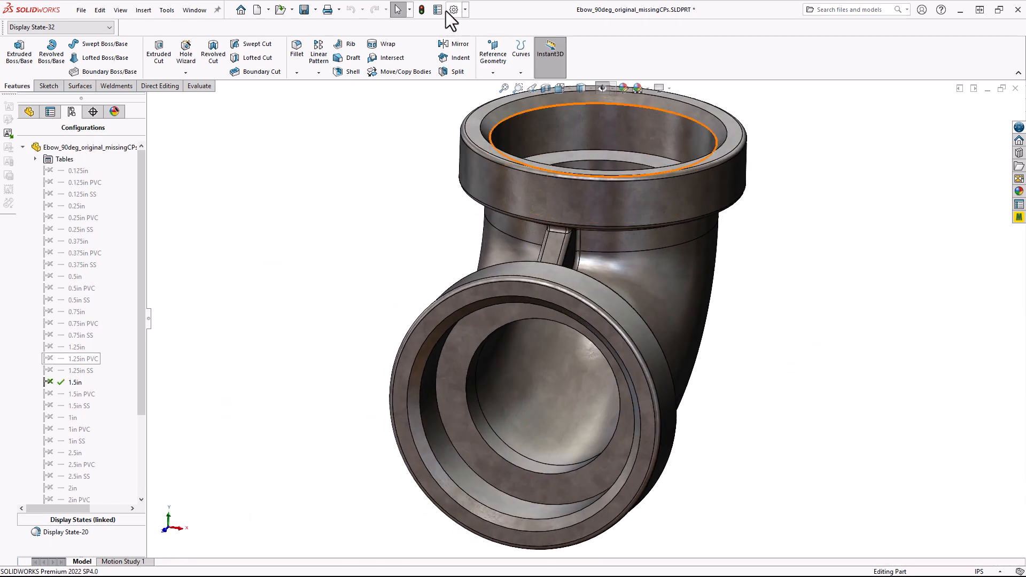
Review the original part's configuration-specific properties for 3in, 1.5in PVC and 1.25in, then close.
click(437, 10)
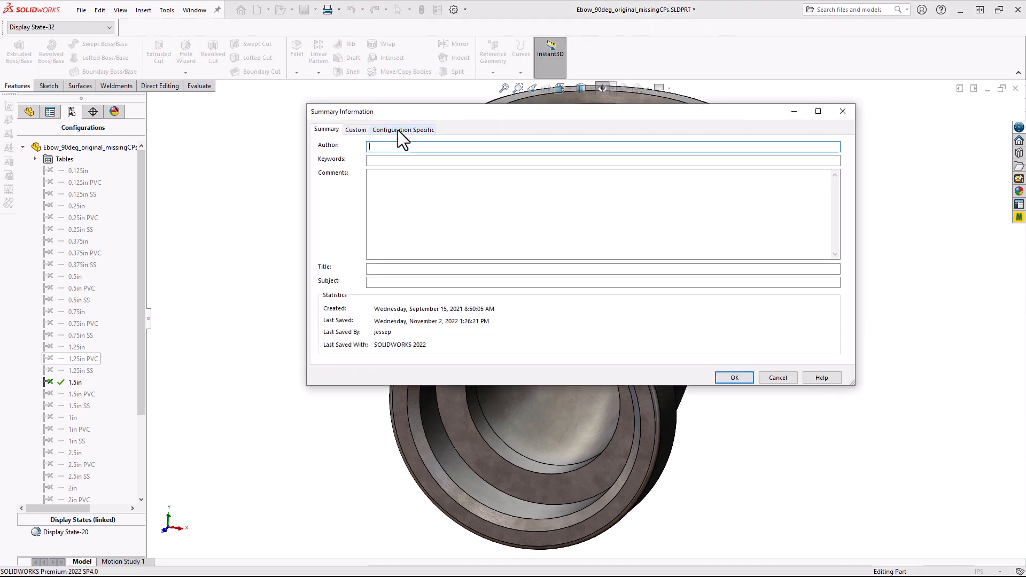
click(403, 130)
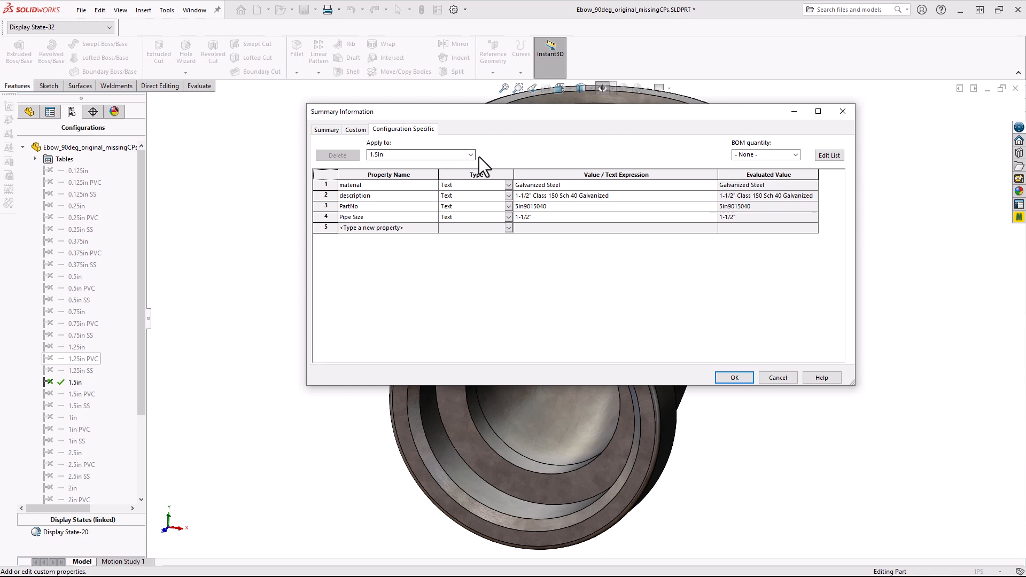
click(471, 155)
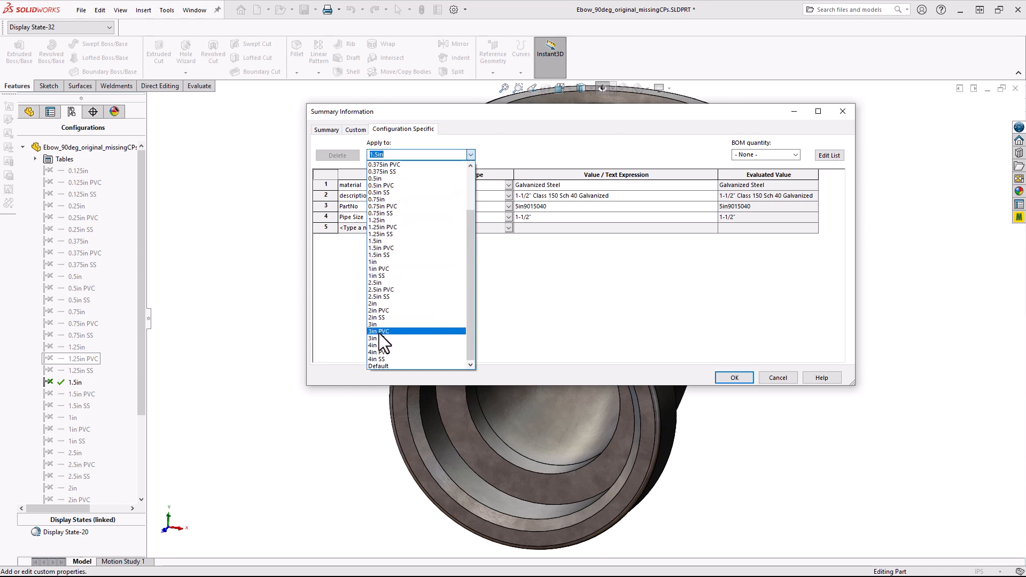
click(373, 324)
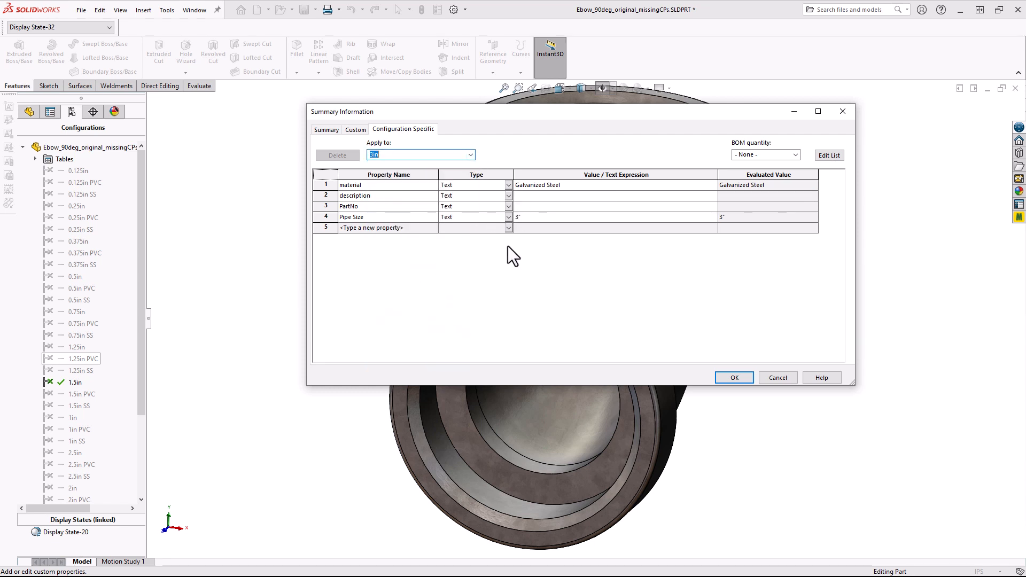
click(470, 154)
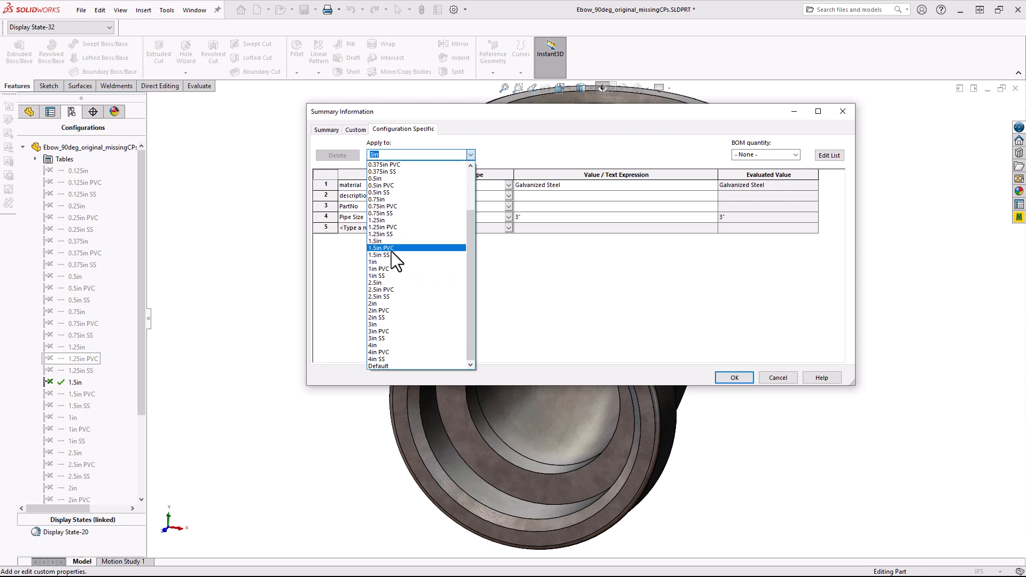
click(381, 247)
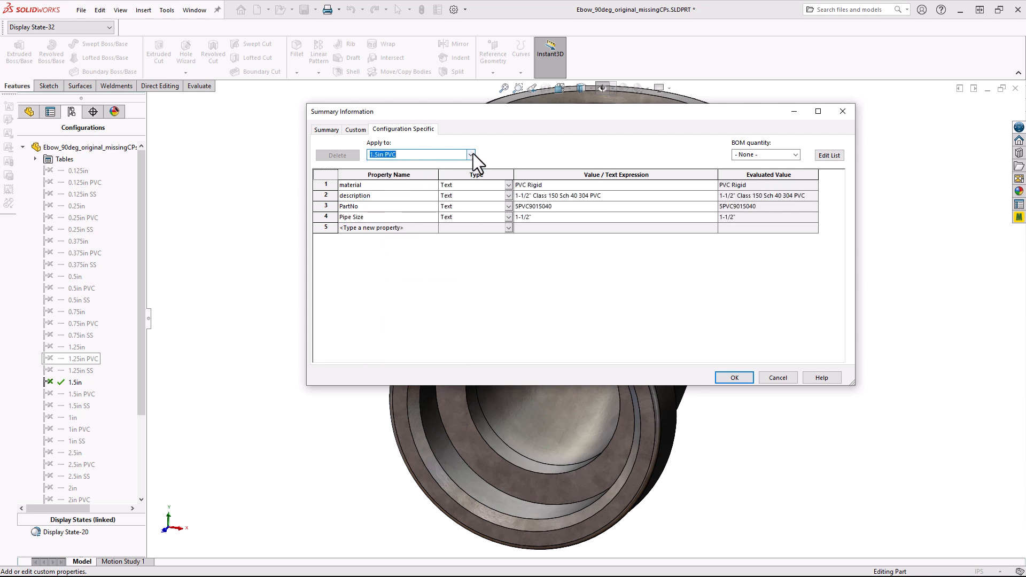
click(470, 155)
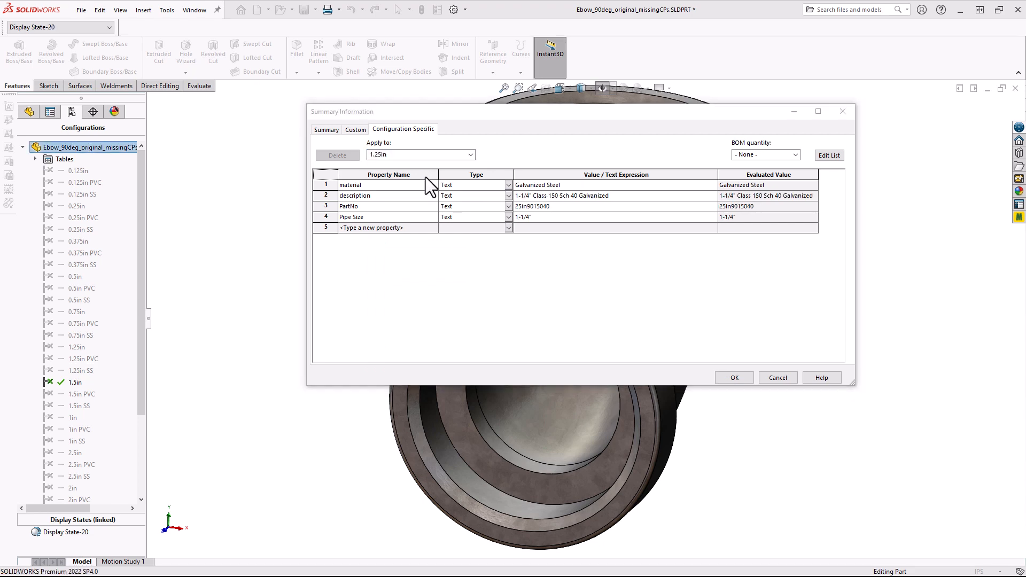
click(777, 377)
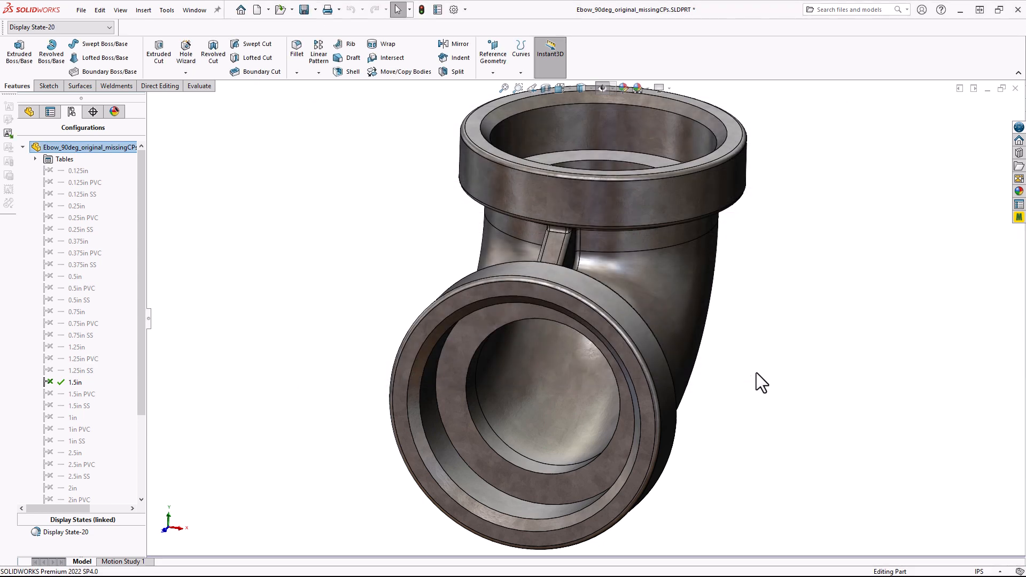
Start Upgrade custom properties on the elbow part from the FeatureManager tree.
click(28, 111)
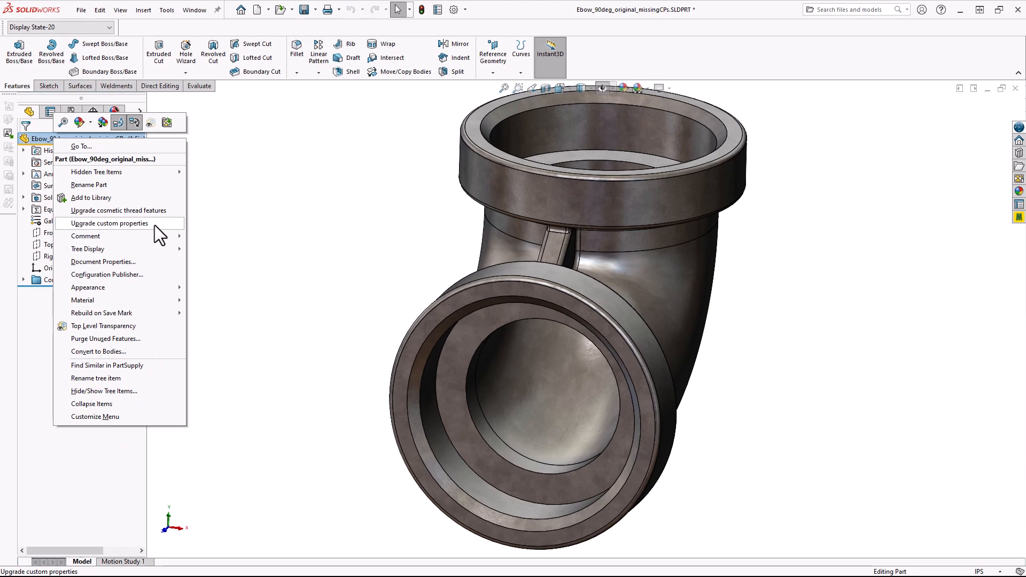
click(109, 223)
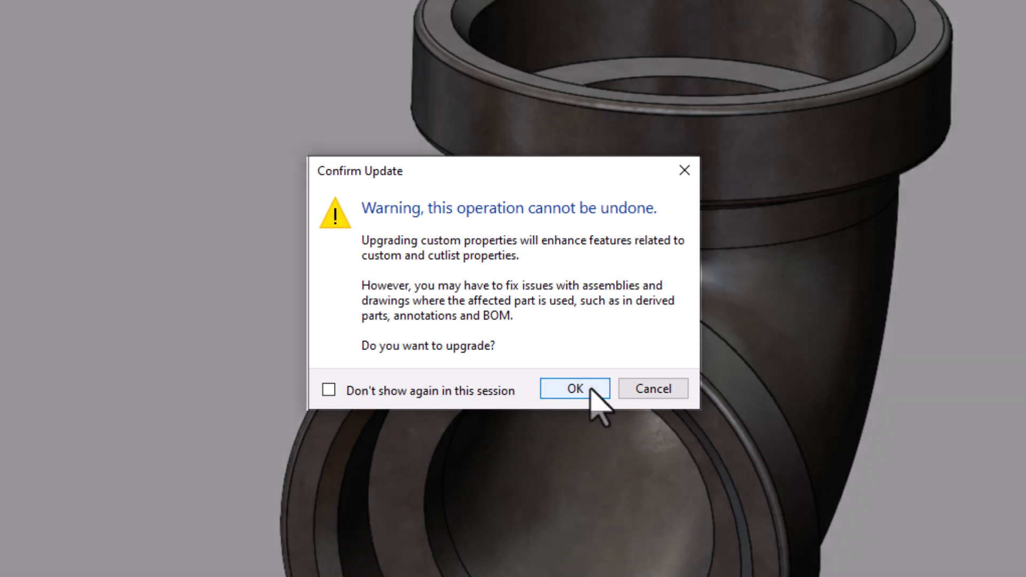
Confirm the upgrade, check the Properties Summary and Configuration Properties views, then close.
click(574, 388)
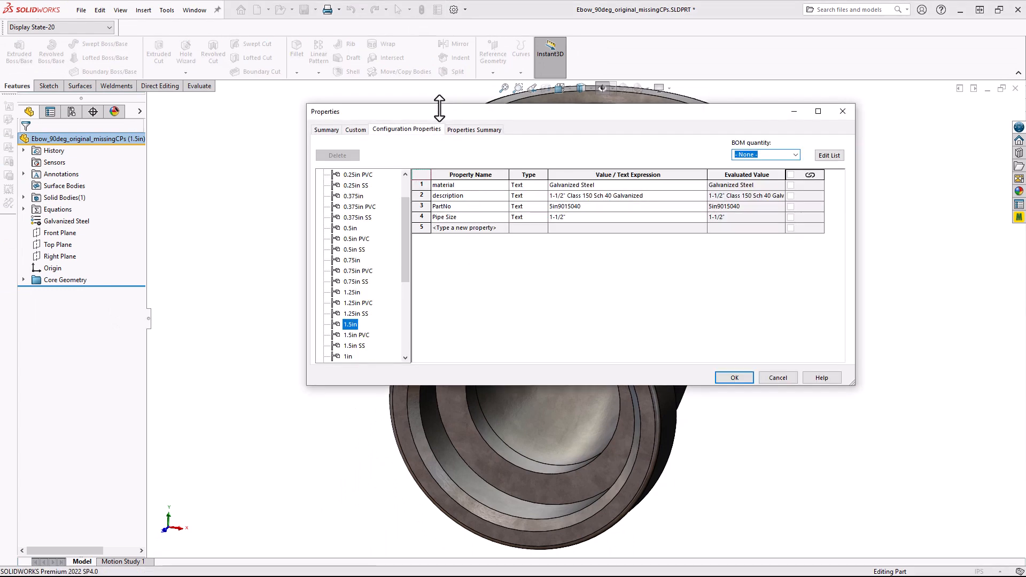
click(473, 130)
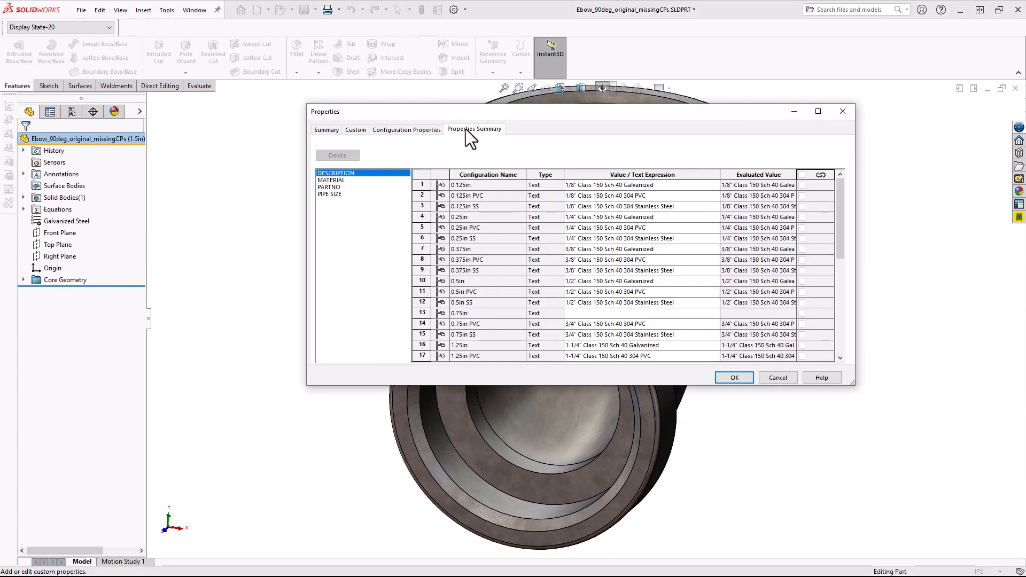
click(406, 130)
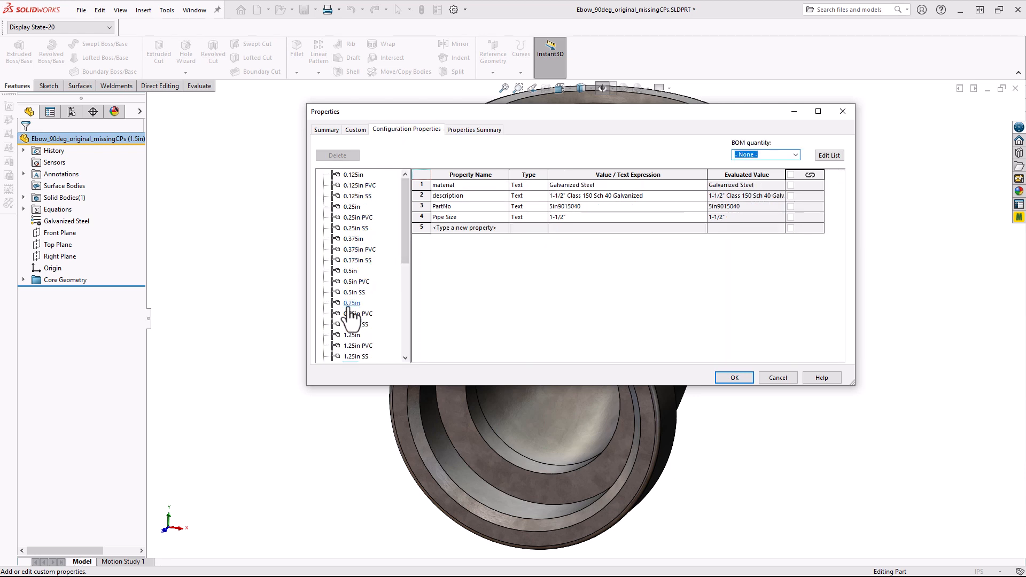
click(474, 130)
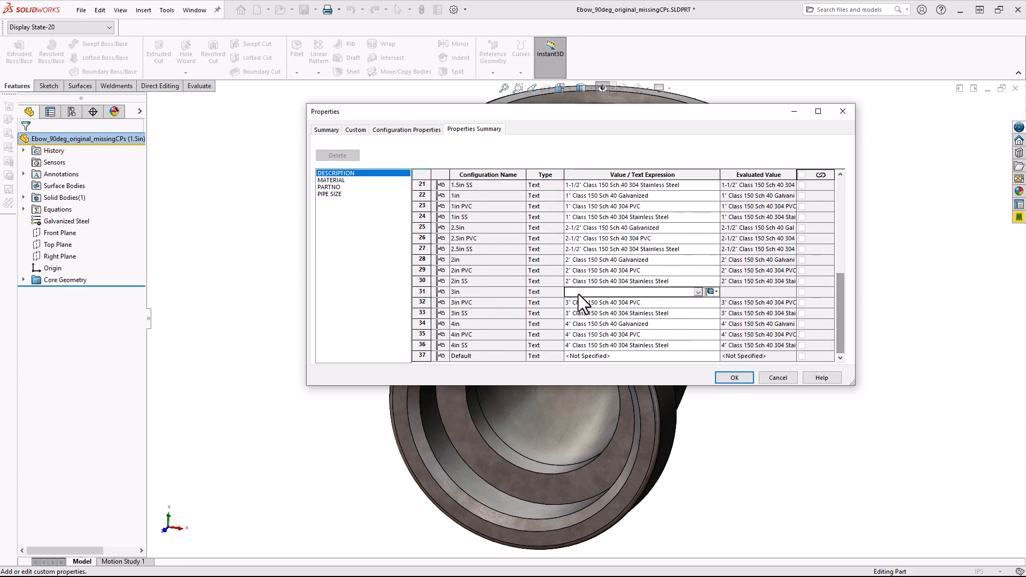
click(734, 378)
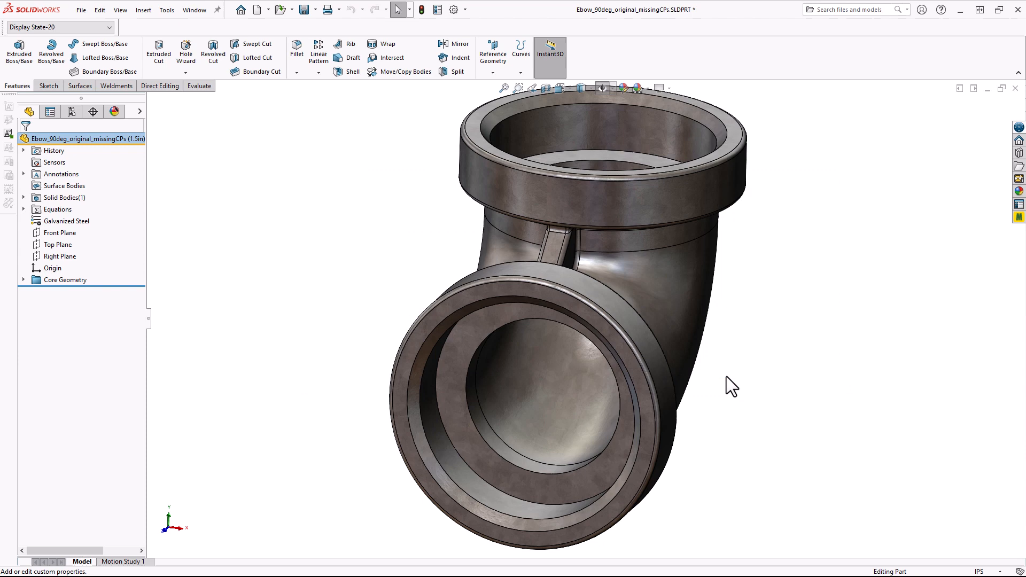